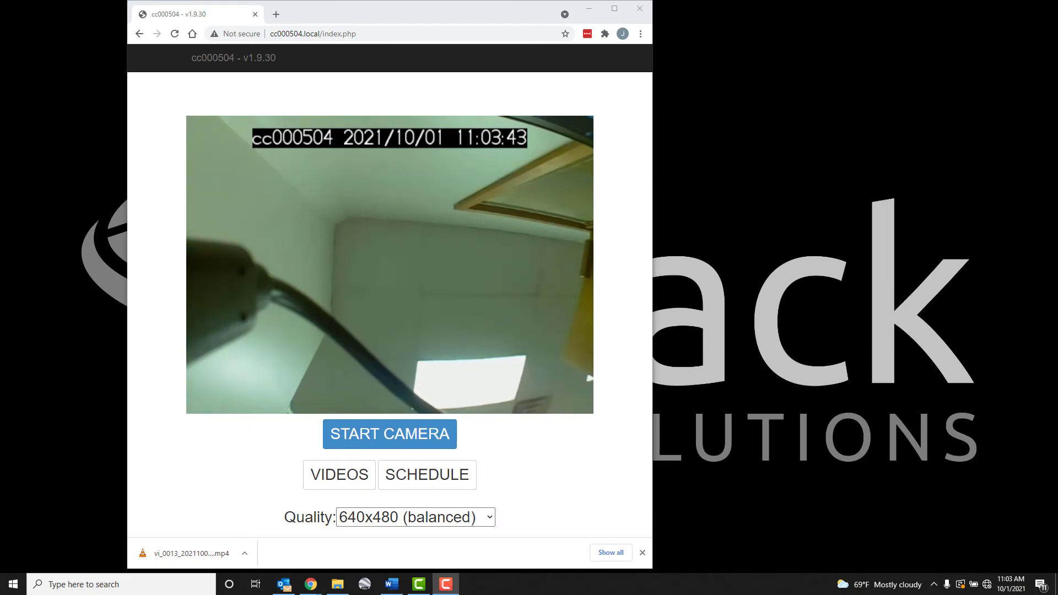
# Open the Videos list and mark the 10:00:26 clip for deletion
pyautogui.click(339, 474)
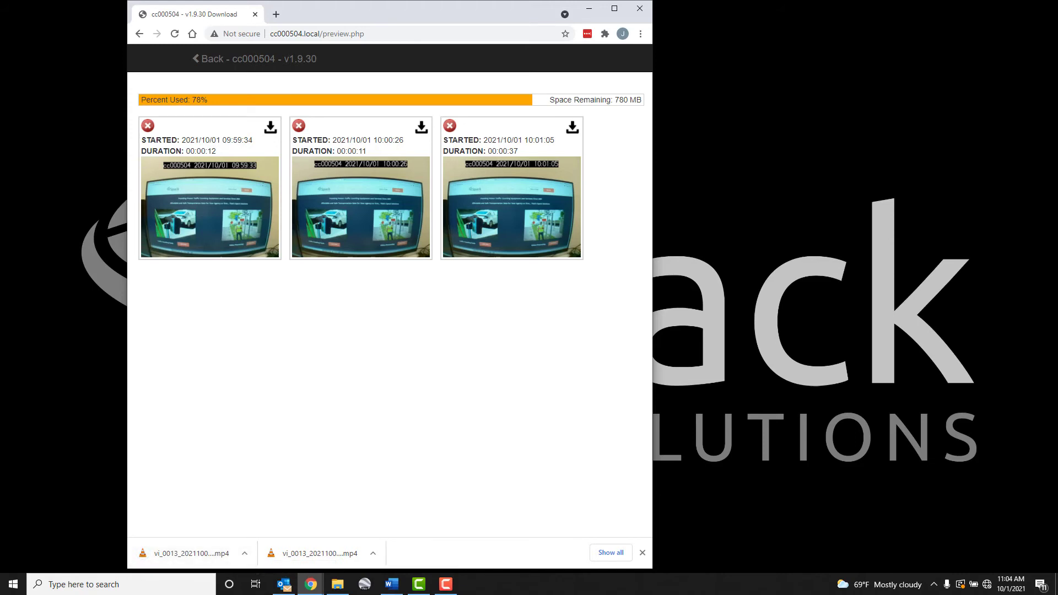
pyautogui.click(147, 126)
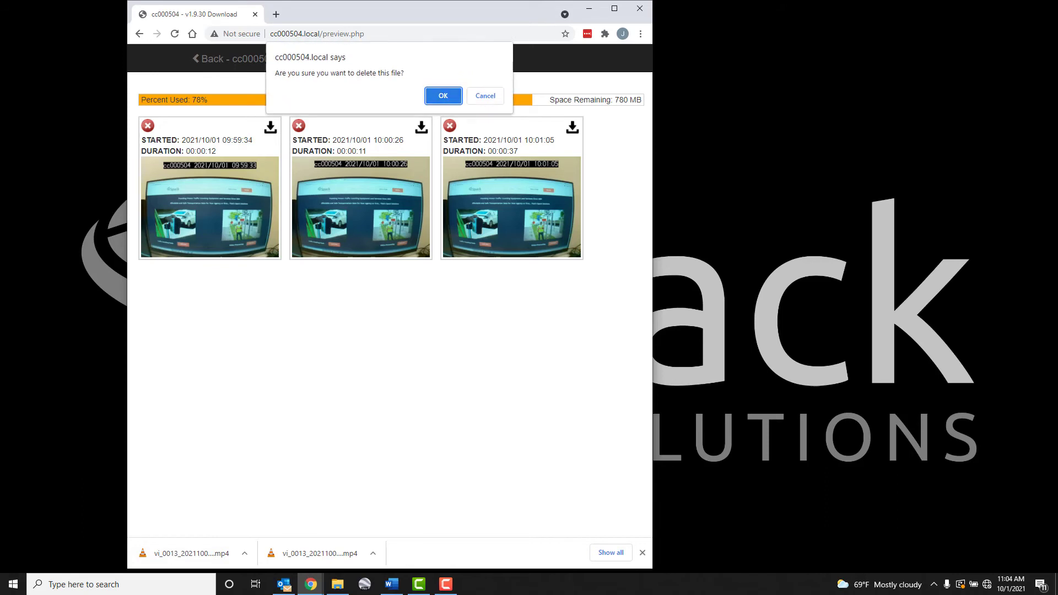
# Confirm deleting the 10:00:26 clip and start a new camera recording
pyautogui.click(443, 95)
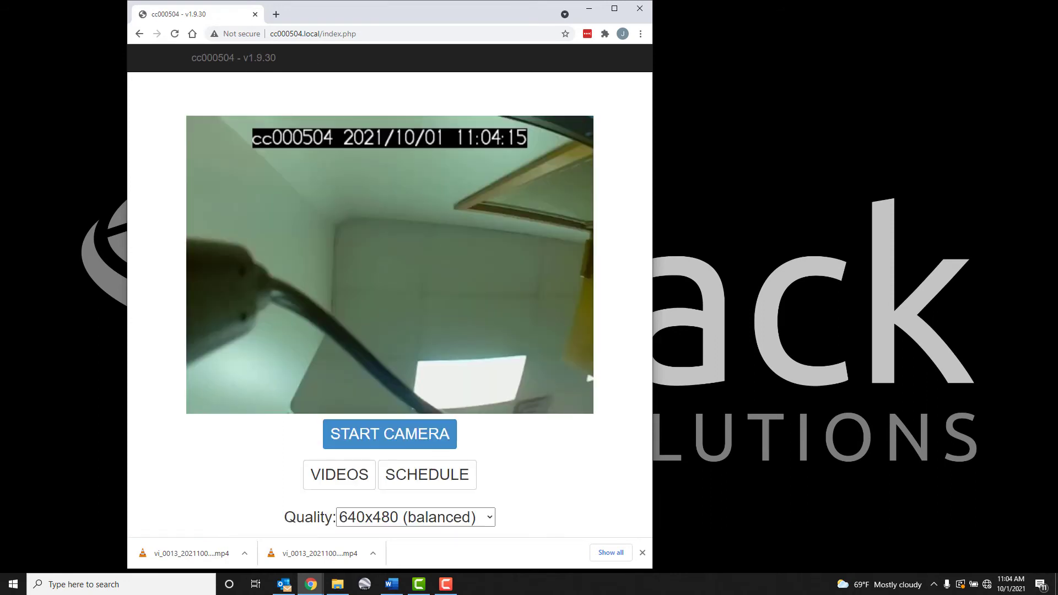
pyautogui.click(389, 434)
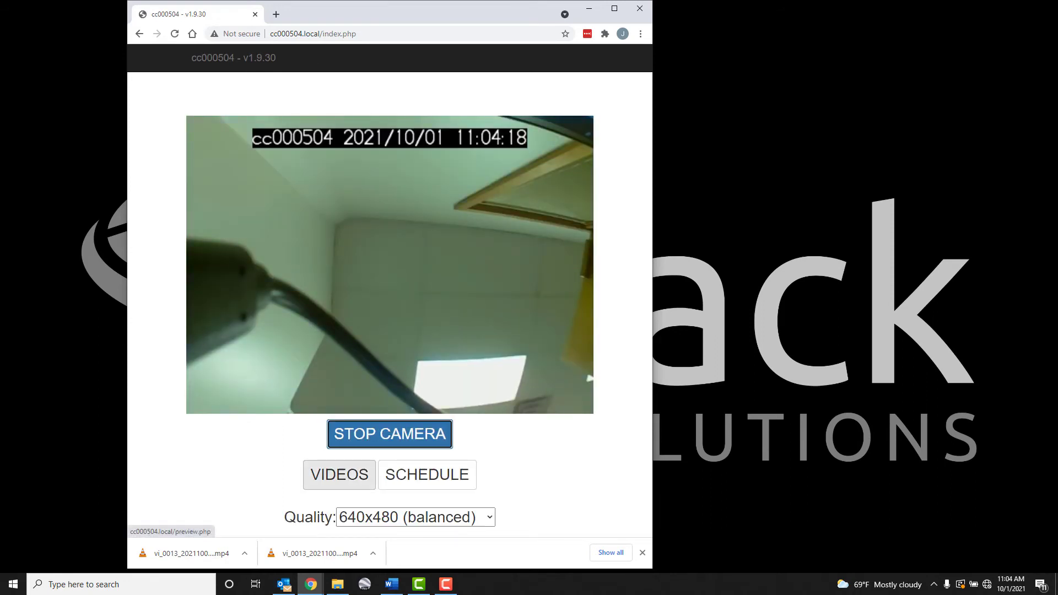
# View the in-progress recording in the Videos list, then return home
pyautogui.click(339, 474)
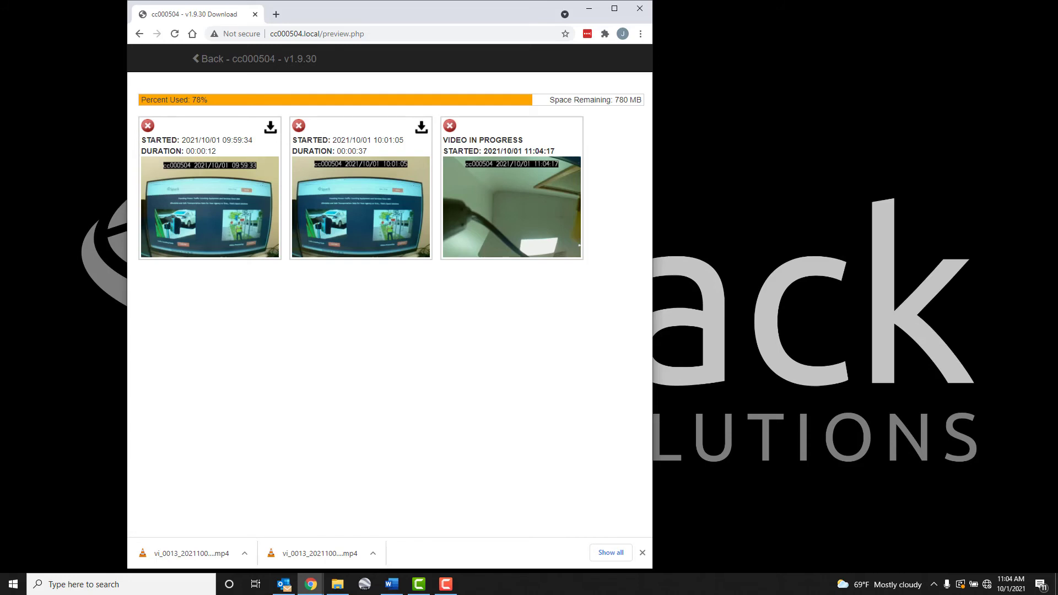
pyautogui.click(206, 59)
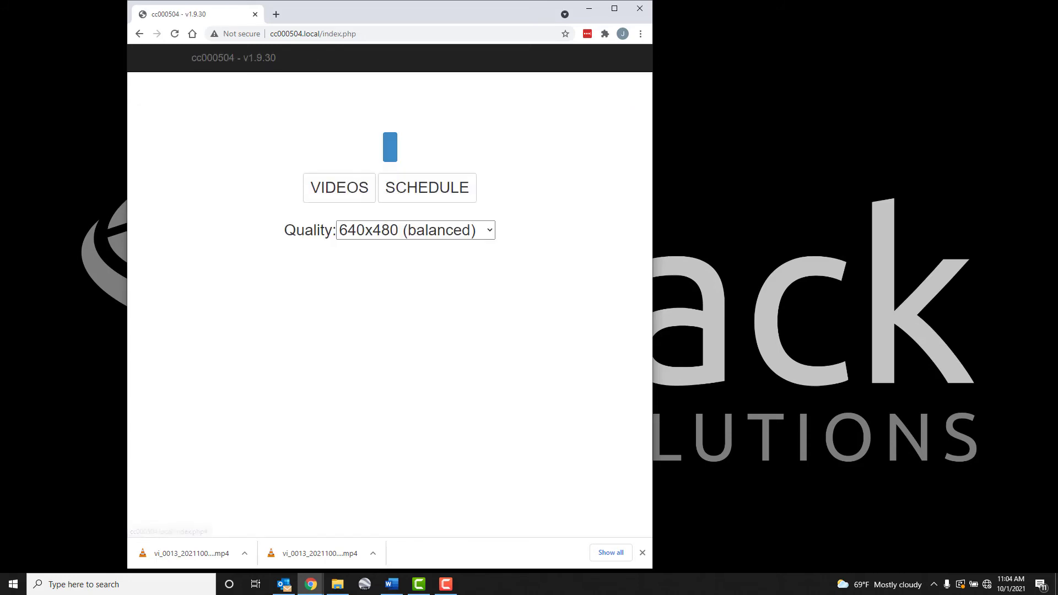
# Stop the camera and reload Videos until the new clip finishes processing
pyautogui.click(389, 148)
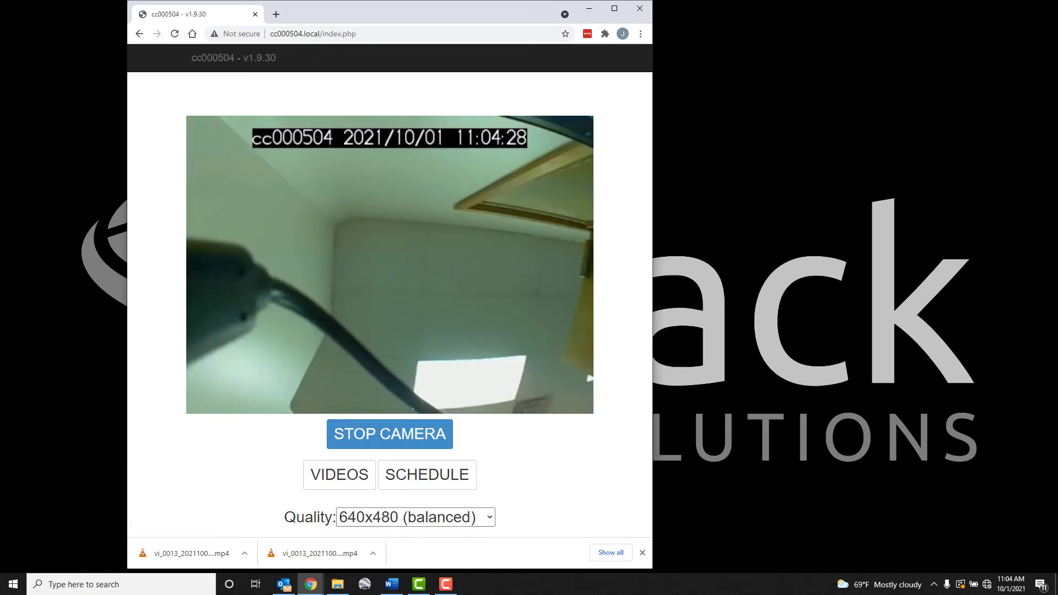
pyautogui.click(390, 433)
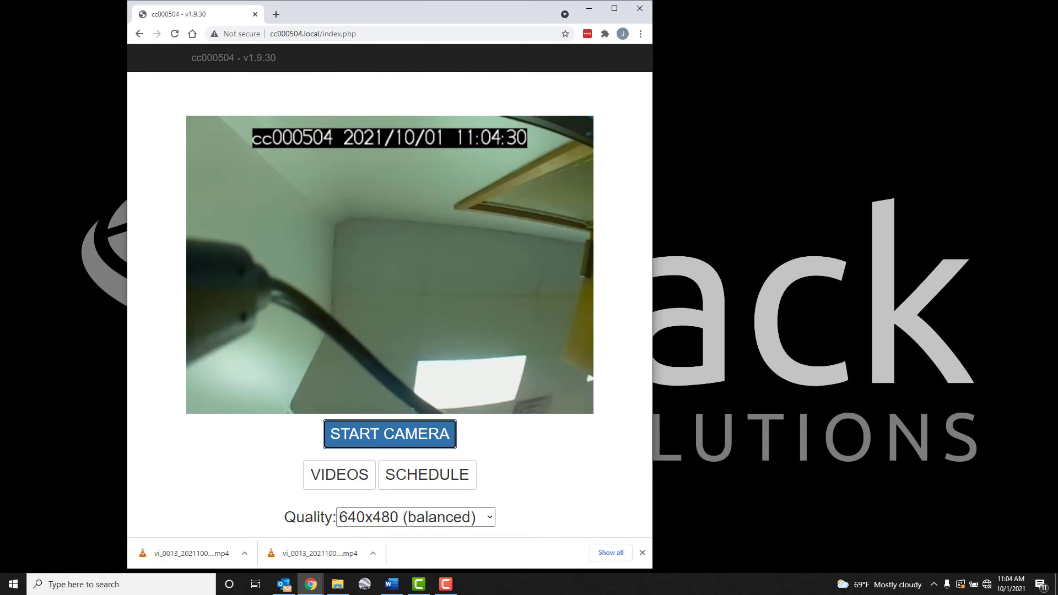
pyautogui.click(339, 475)
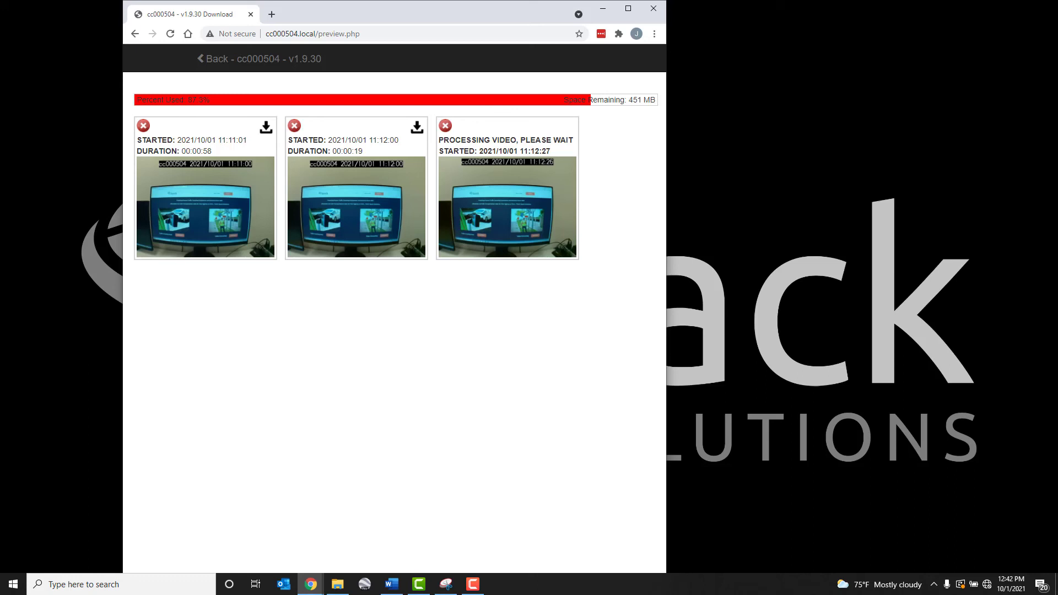
pyautogui.click(211, 34)
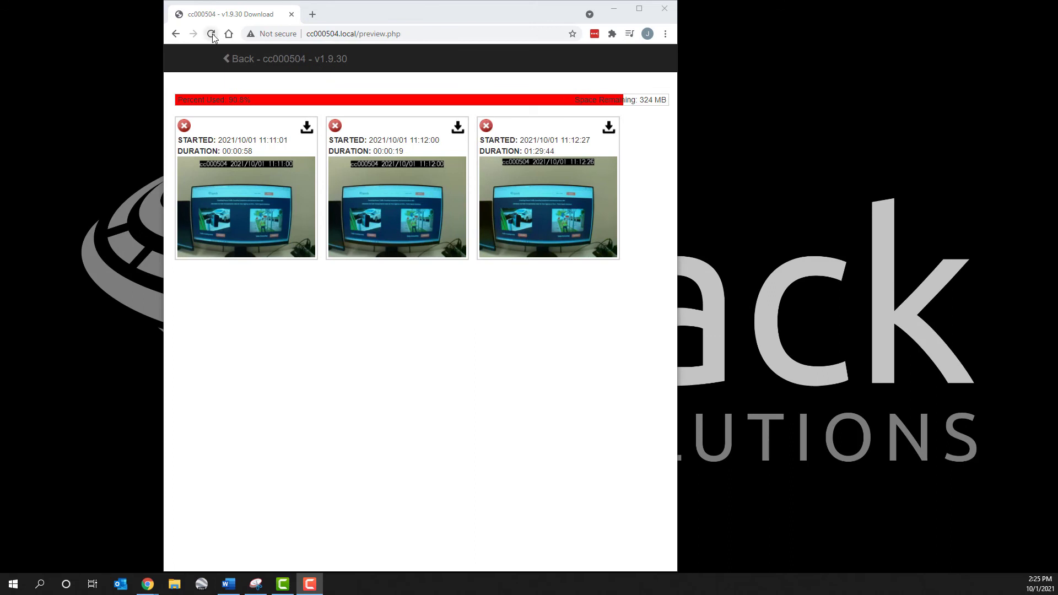